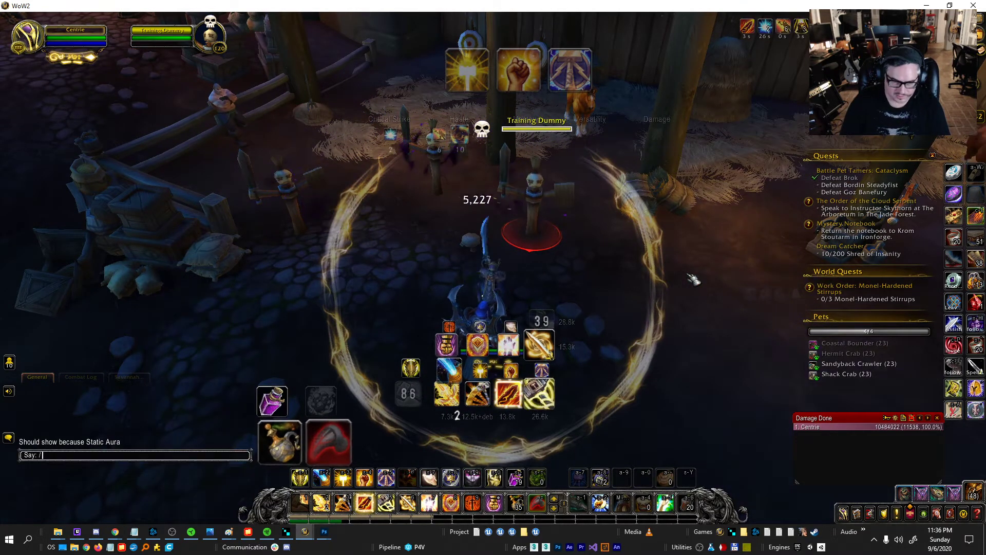
# Open Power Auras with /pa, view Buffs, and show the Global 9 ring effect.
pyautogui.write('pa')
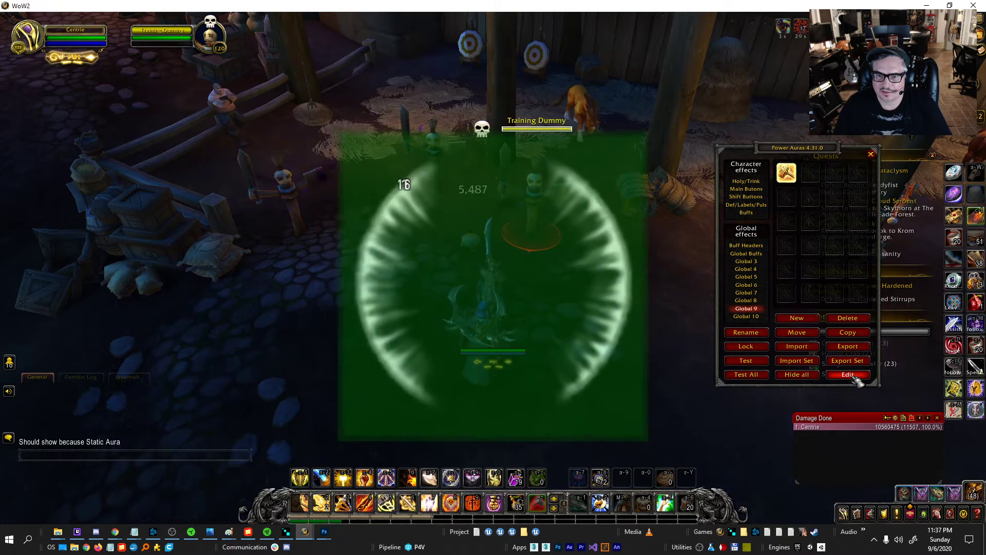
pyautogui.click(745, 212)
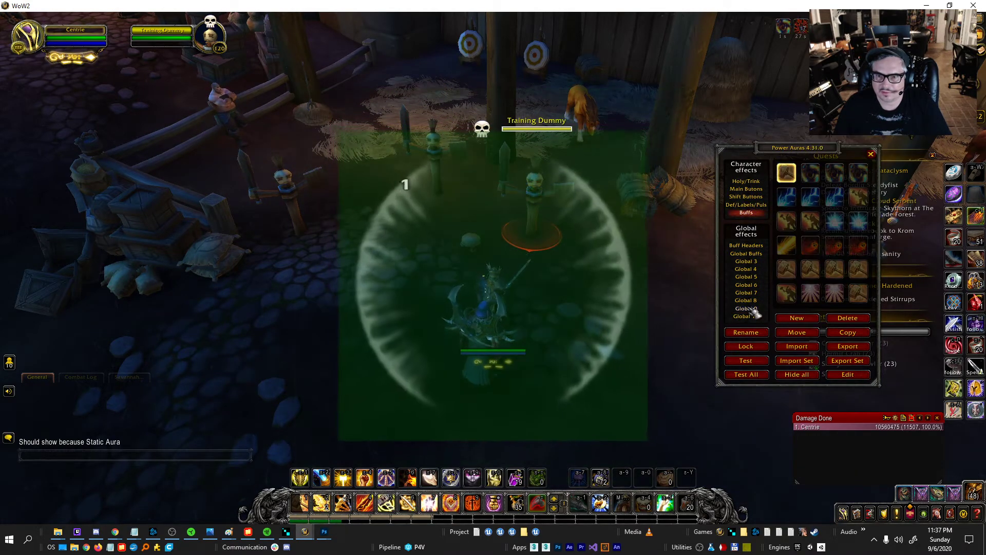
pyautogui.click(746, 308)
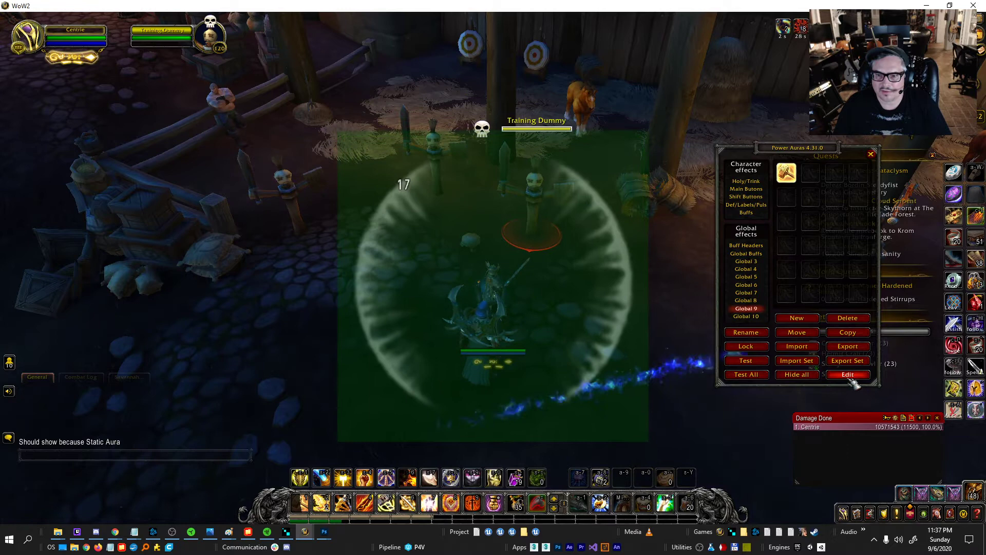
# Edit the Global 9 ring effect and set its blend mode to Alphakey.
pyautogui.click(846, 374)
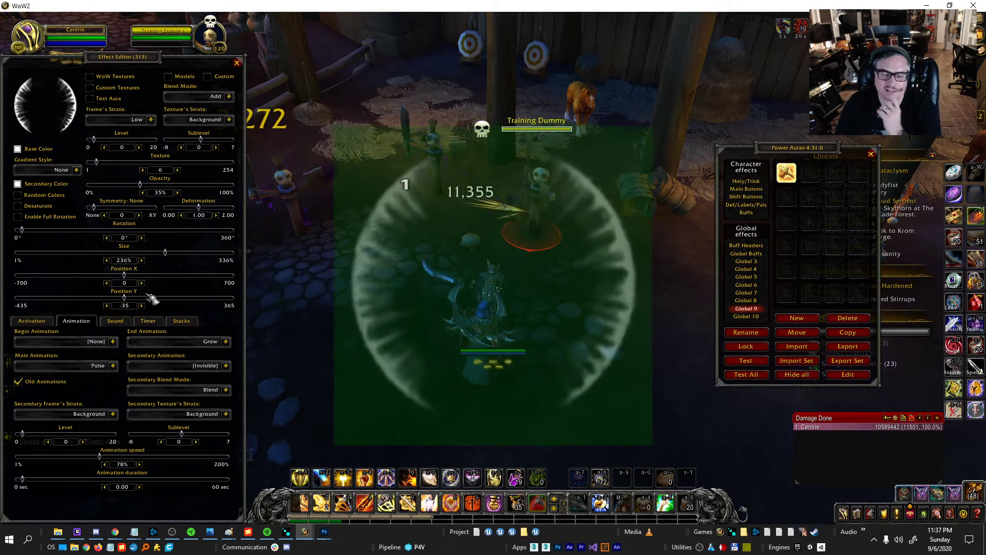
pyautogui.click(215, 96)
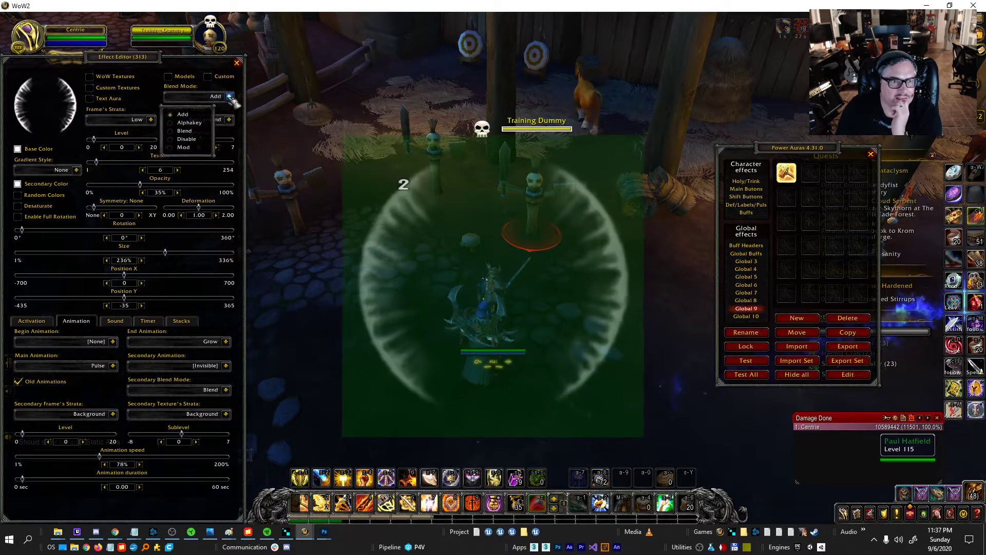
pyautogui.click(185, 122)
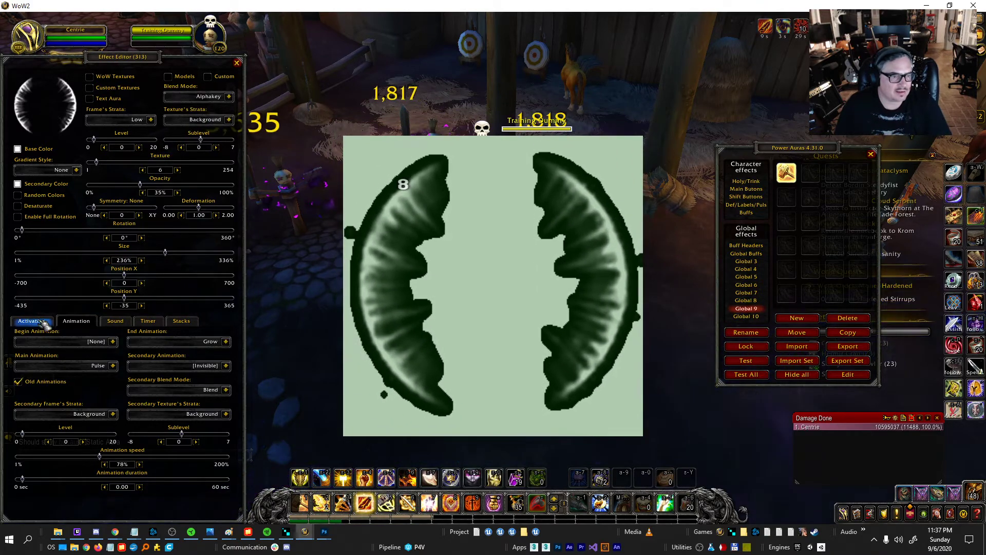
# Review the effect's Activation tab, then its Animation tab's main animation choices.
pyautogui.click(32, 321)
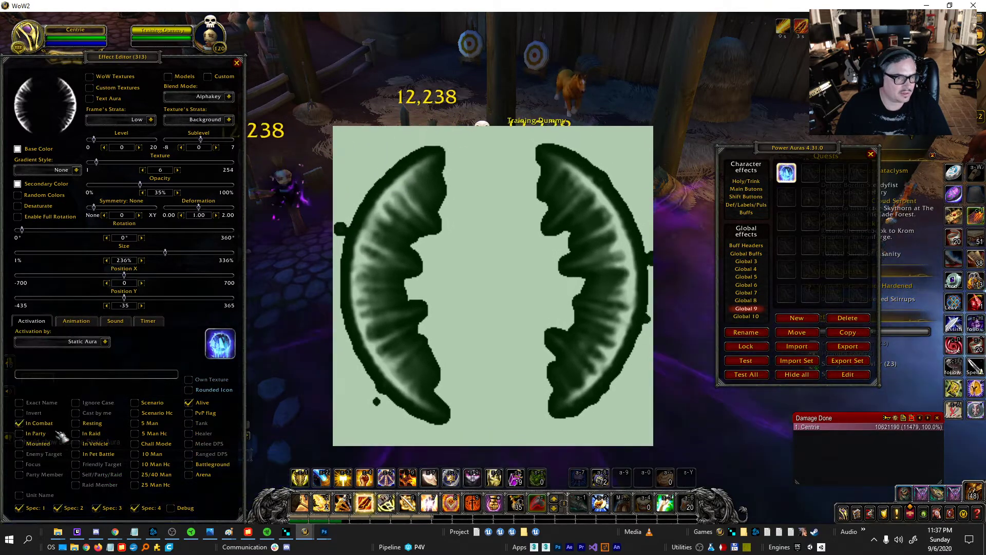
pyautogui.click(76, 320)
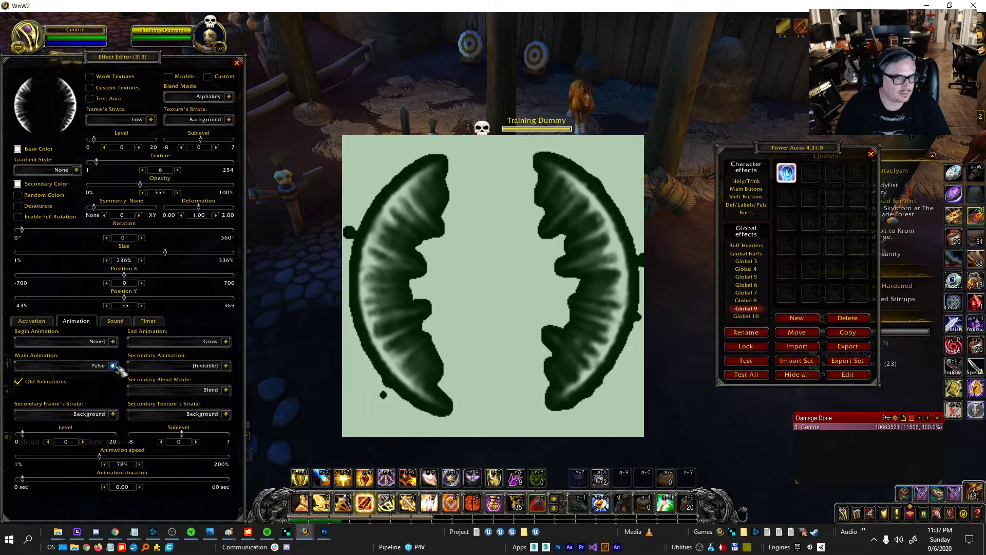
pyautogui.click(66, 365)
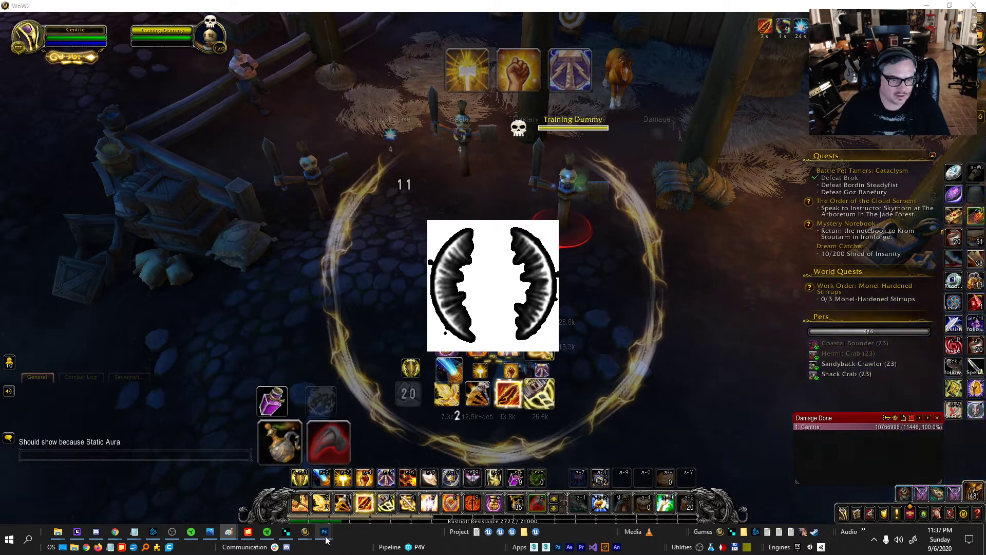
# Switch from World of Warcraft to Photoshop from the taskbar.
pyautogui.click(324, 531)
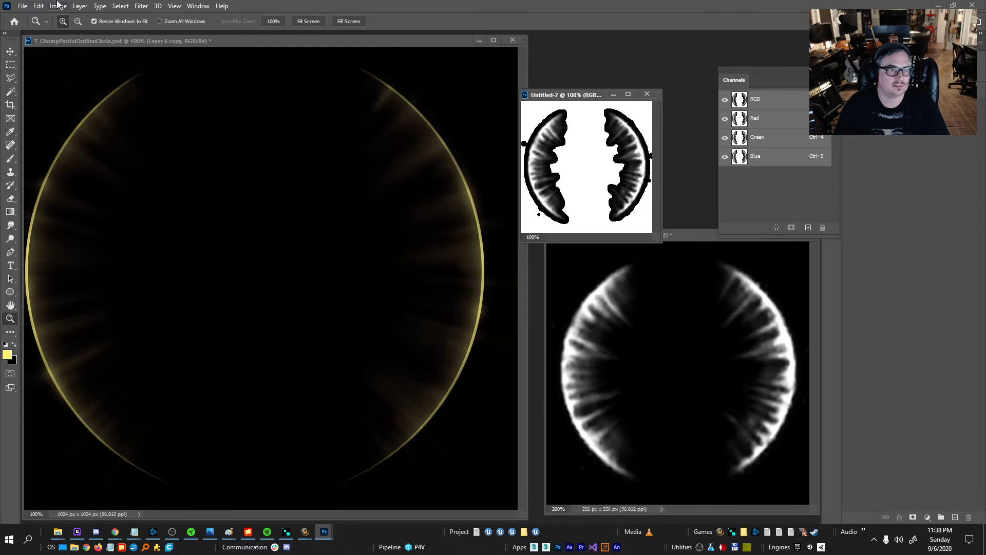
# Confirm the texture is 256 by 256 px in Image Size, cancel, and scroll the Layers panel.
pyautogui.click(57, 5)
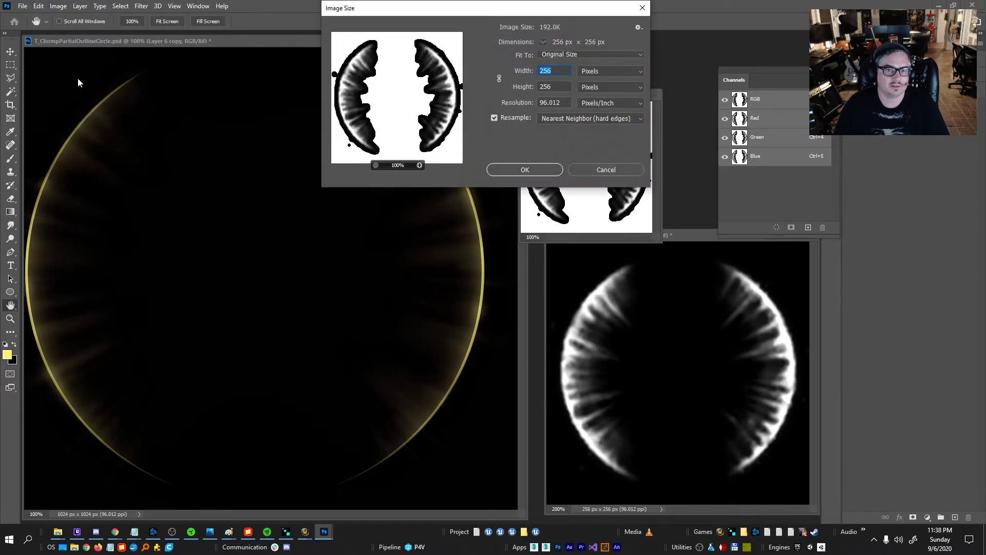
pyautogui.moveTo(605, 170)
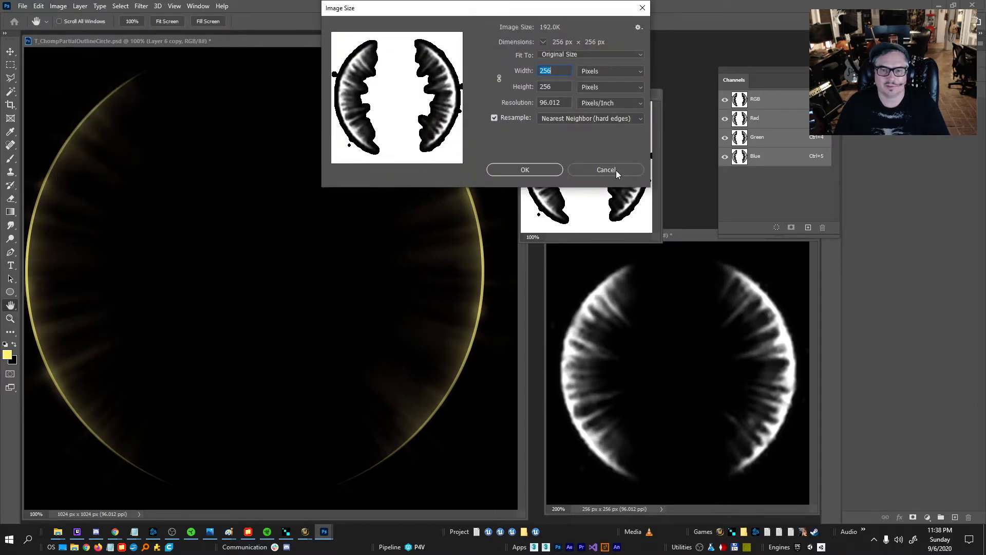
pyautogui.click(606, 170)
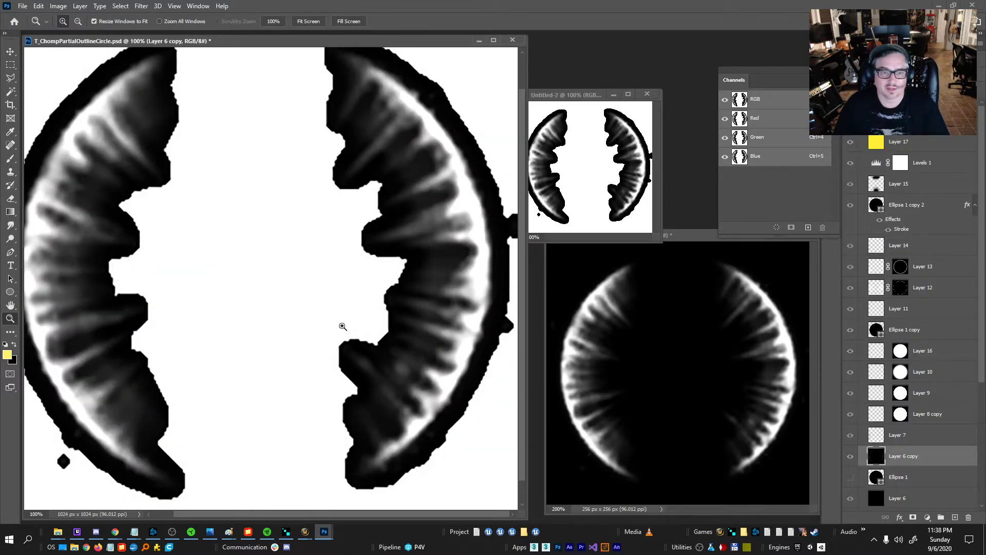
pyautogui.scroll(-3)
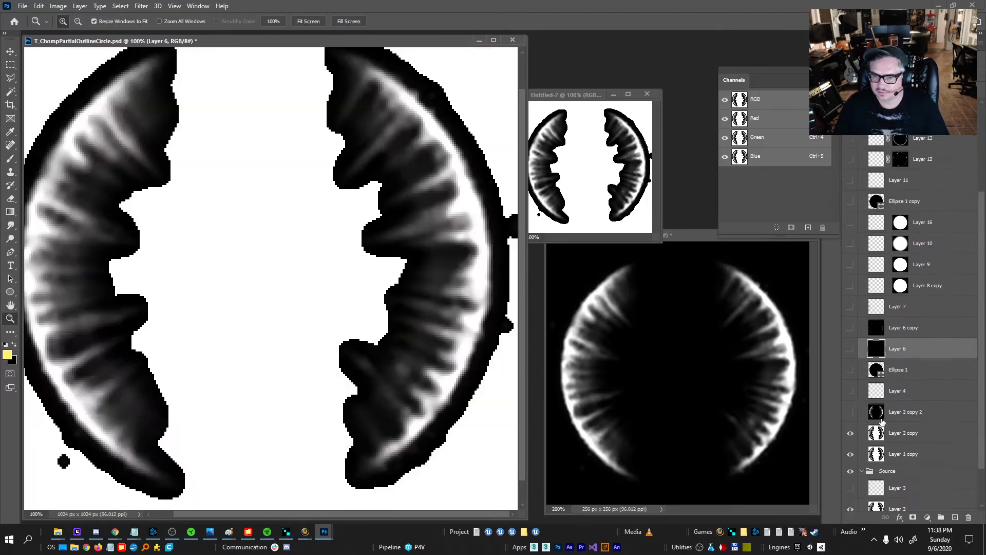
# Scroll down the Layers panel toward Ellipse 1.
pyautogui.scroll(-3)
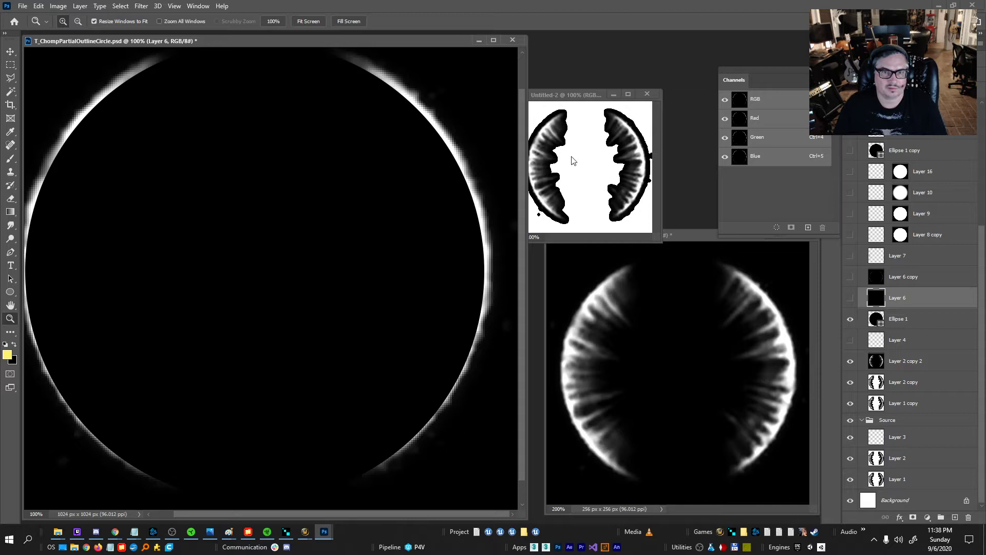
pyautogui.moveTo(406, 200)
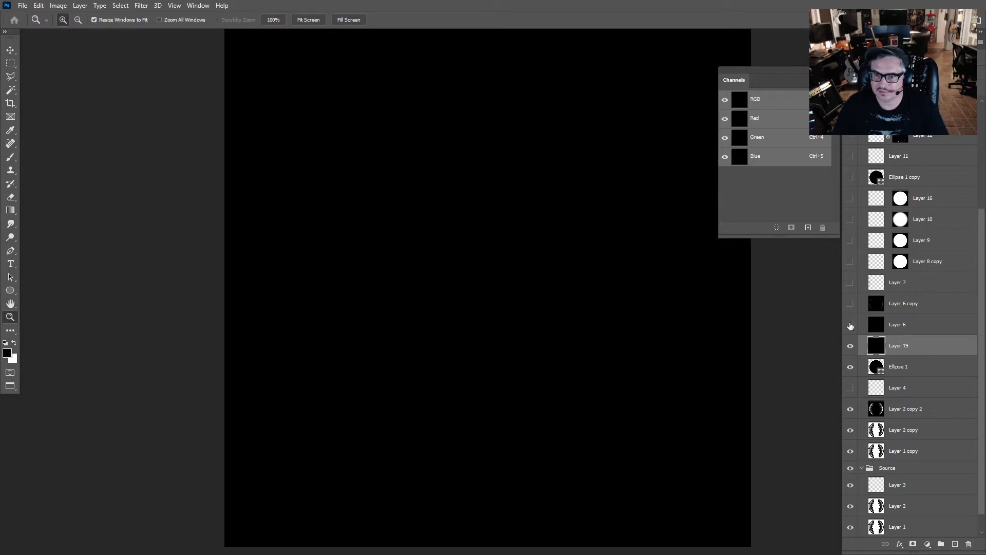
# Show the hidden ring layers, including Layer 8 copy, and select Layer 8 copy.
pyautogui.click(850, 303)
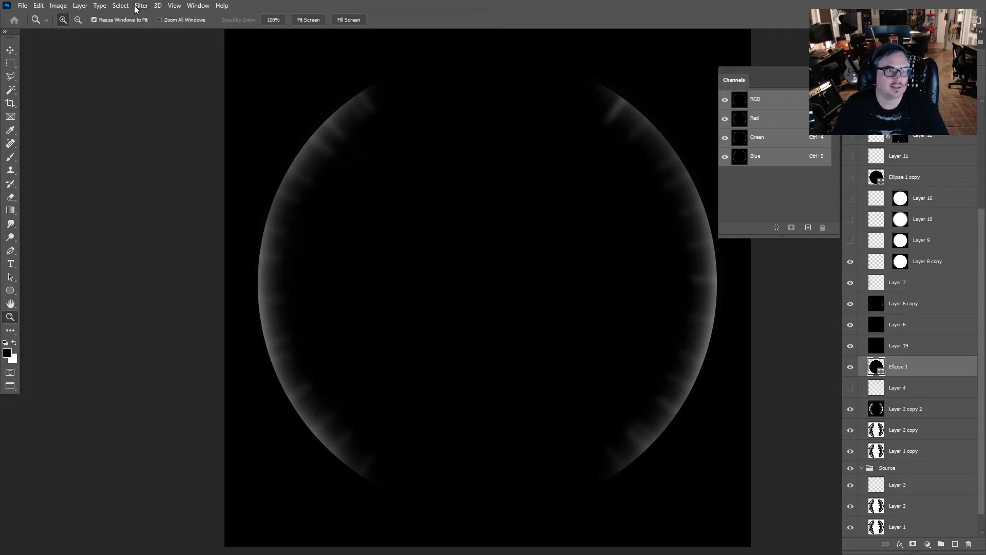
pyautogui.click(141, 5)
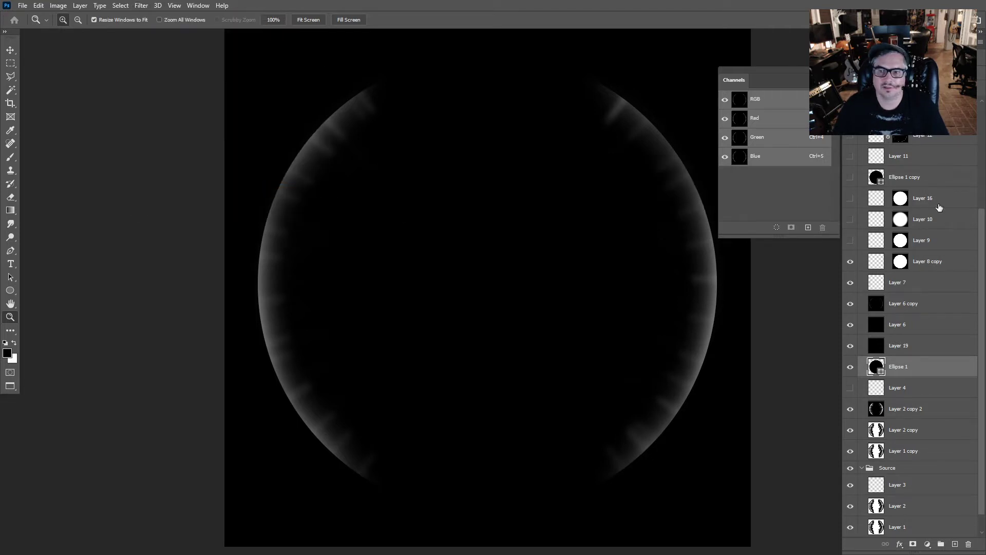
pyautogui.click(927, 261)
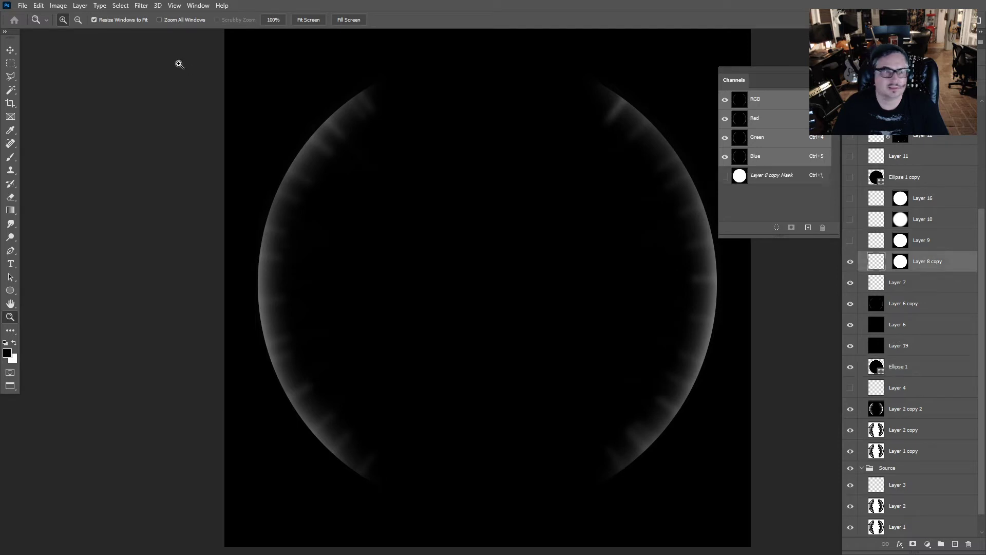
# Give Layer 8 copy a Zoom radial blur at Amount 100, then show and select Layer 10.
pyautogui.click(140, 5)
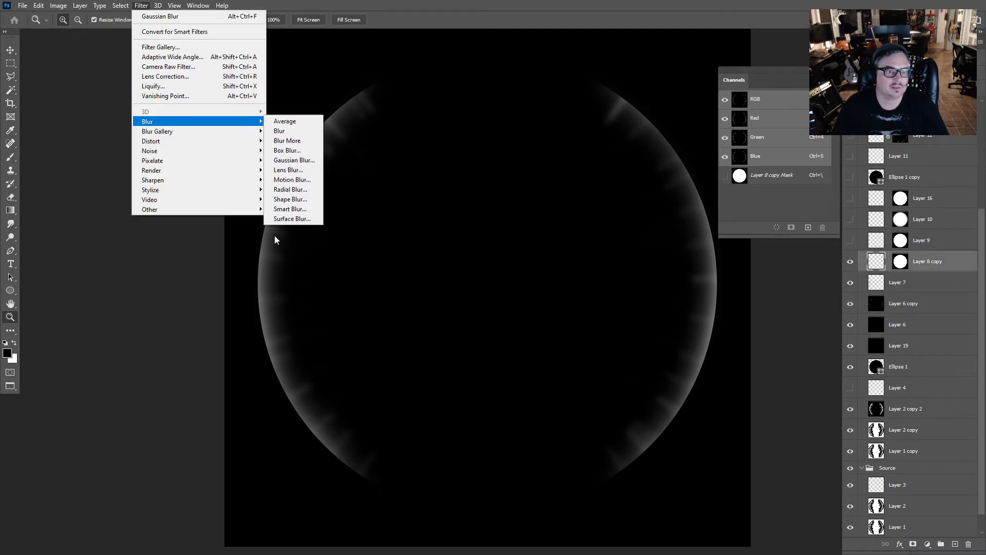
pyautogui.click(290, 189)
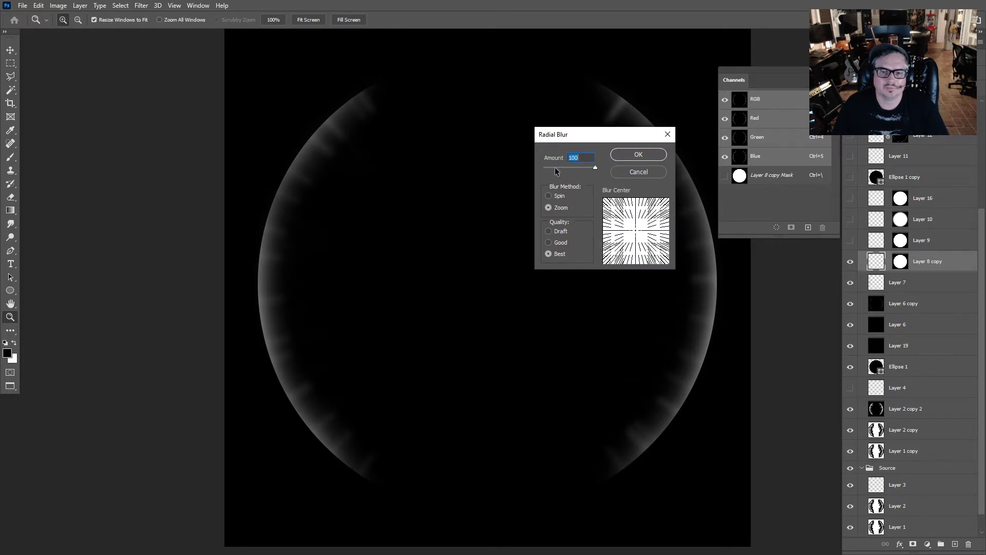
pyautogui.click(637, 154)
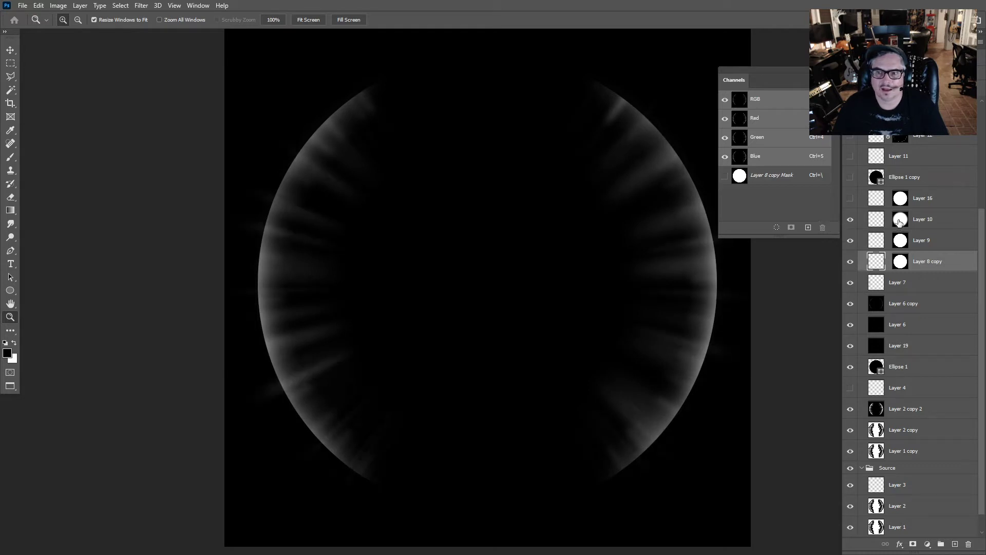
pyautogui.click(899, 219)
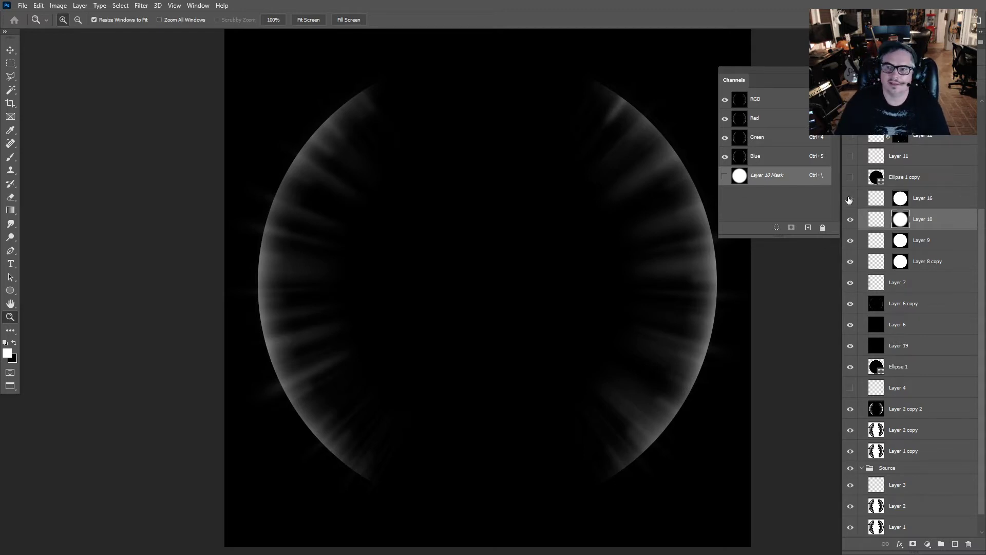
pyautogui.click(849, 198)
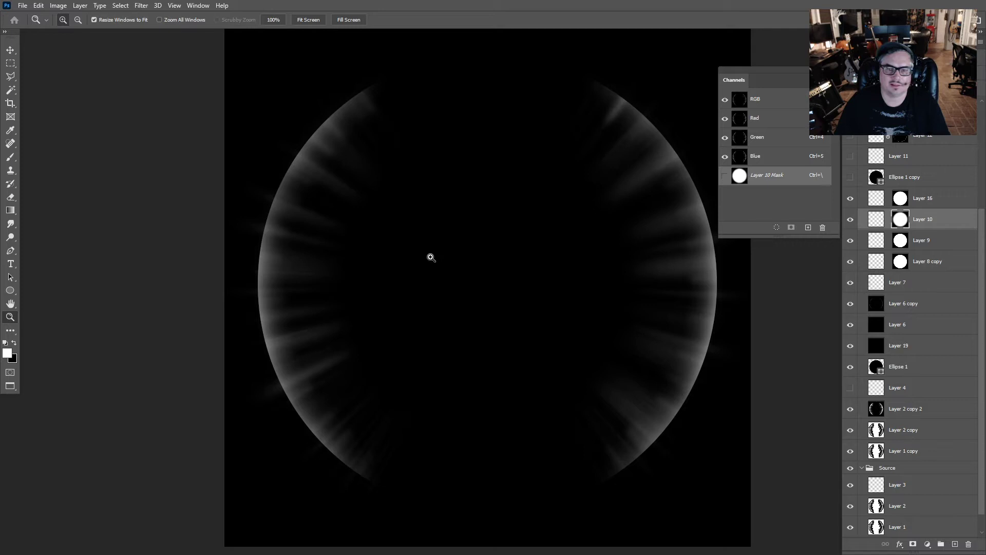
# Select Layer 16 in the Layers panel.
pyautogui.click(921, 197)
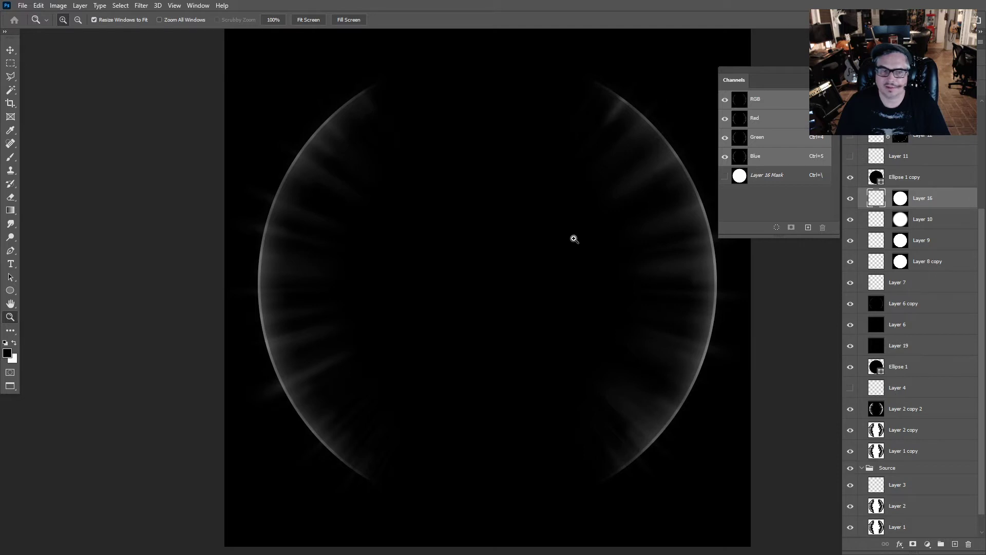
pyautogui.moveTo(832, 216)
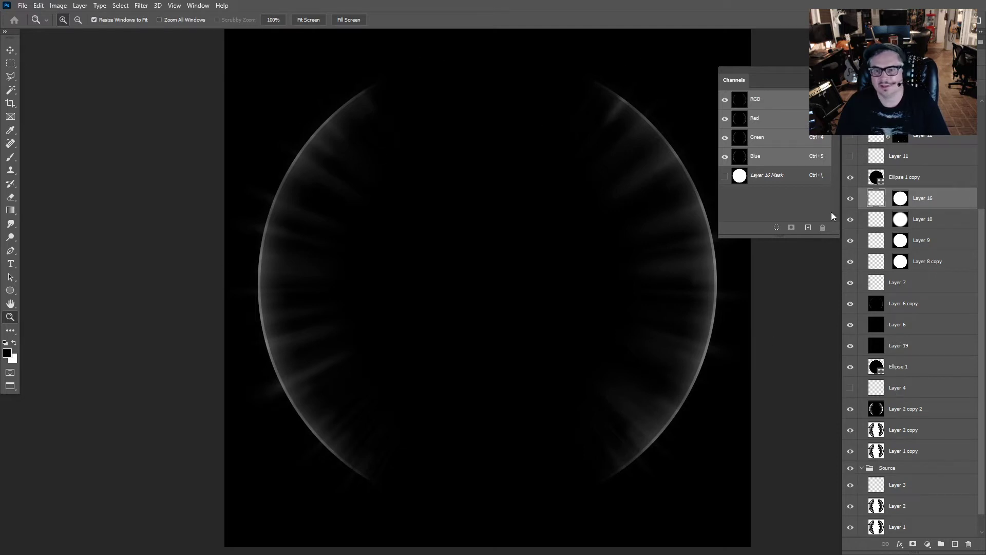
pyautogui.moveTo(481, 389)
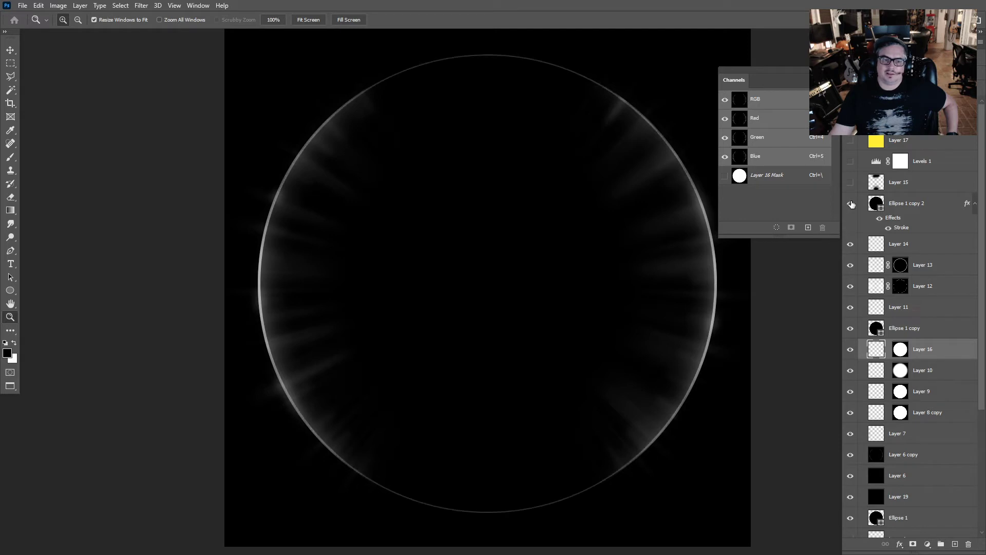
pyautogui.moveTo(518, 484)
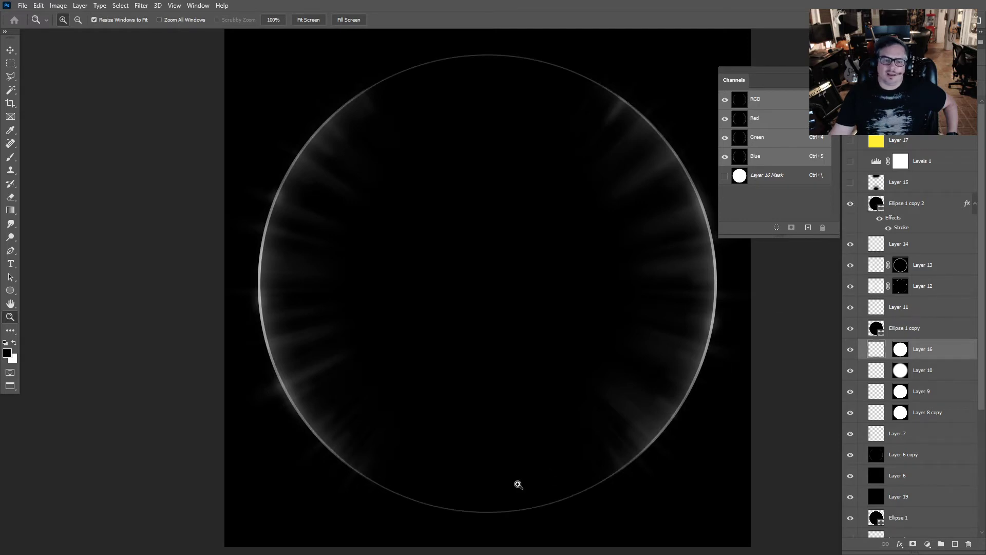
# Show Layer 15 and the yellow tint layers Levels 1 and Layer 17.
pyautogui.click(905, 204)
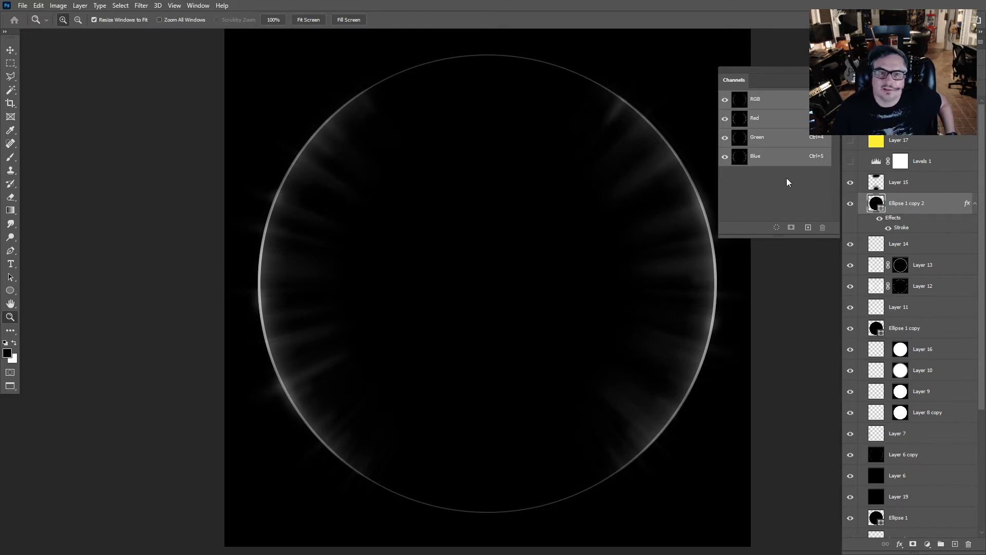
pyautogui.click(850, 161)
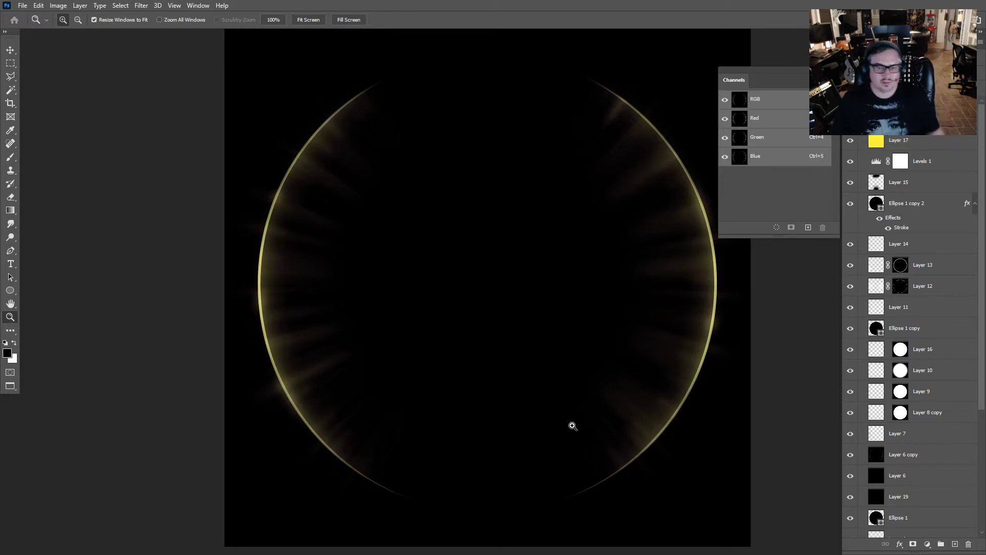
pyautogui.moveTo(416, 243)
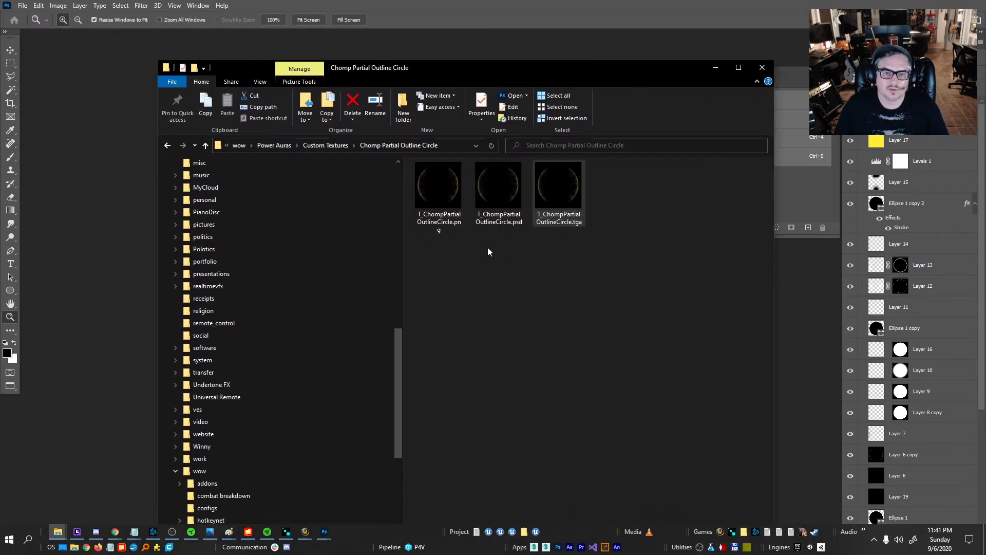
pyautogui.click(557, 185)
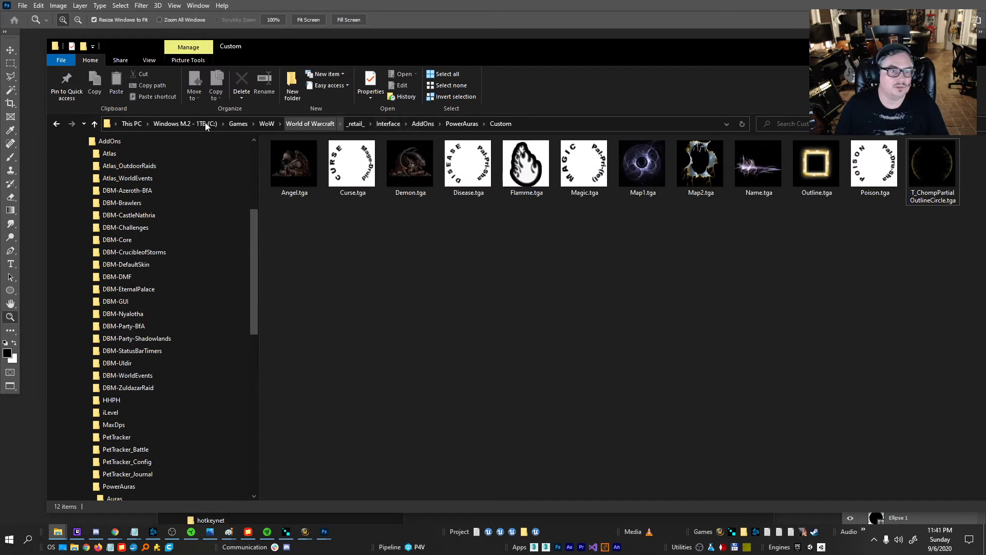
pyautogui.moveTo(309, 123)
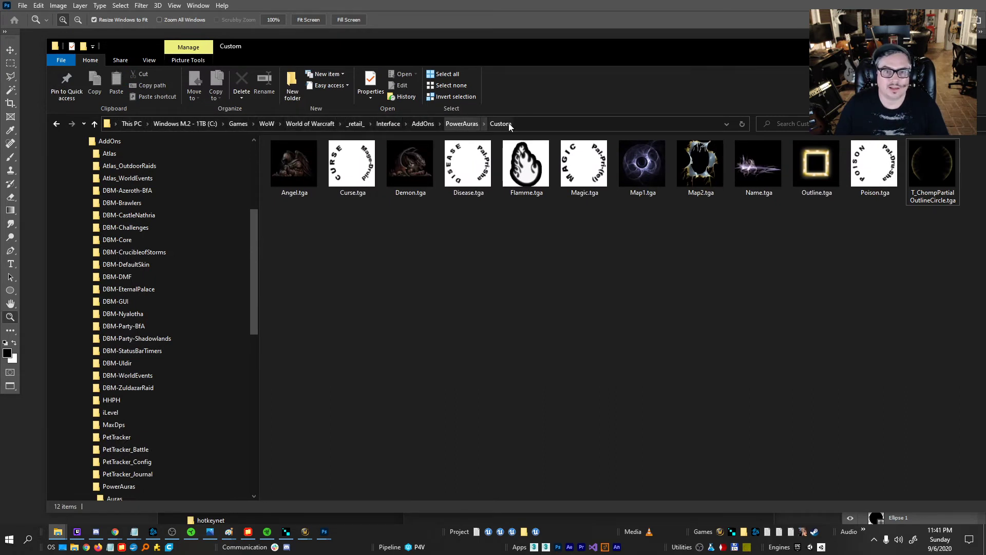
pyautogui.click(932, 160)
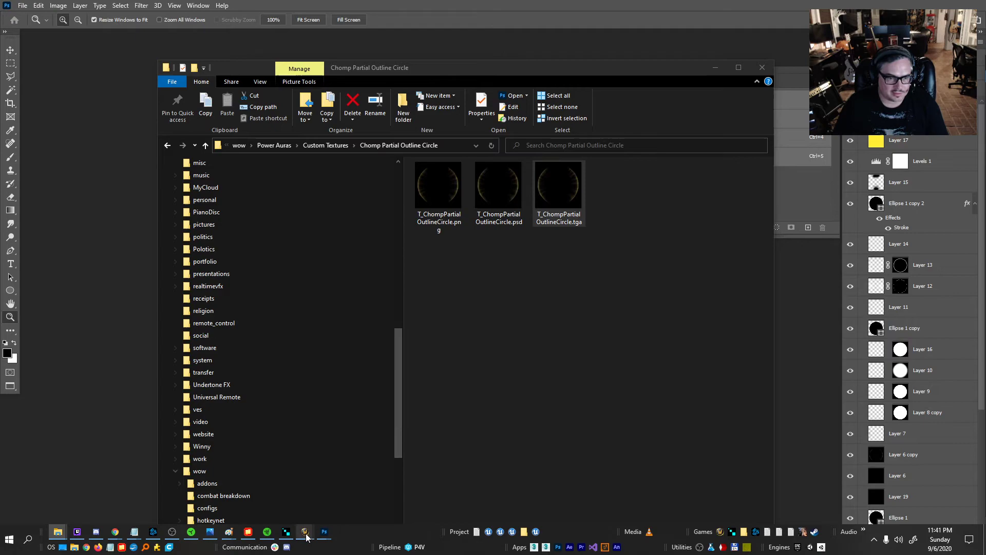
# Switch back to World of Warcraft and close the Power Auras effect editor.
pyautogui.click(305, 531)
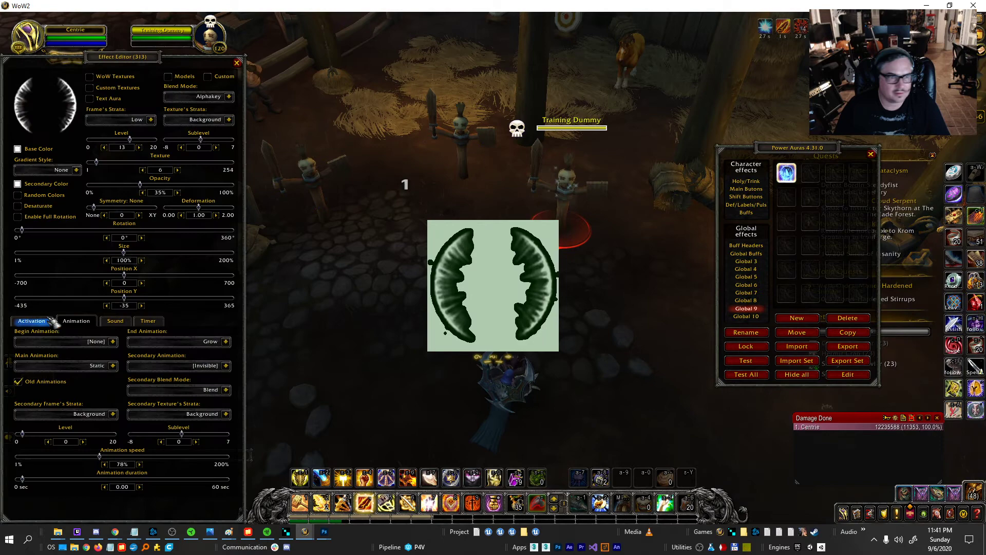
pyautogui.click(89, 88)
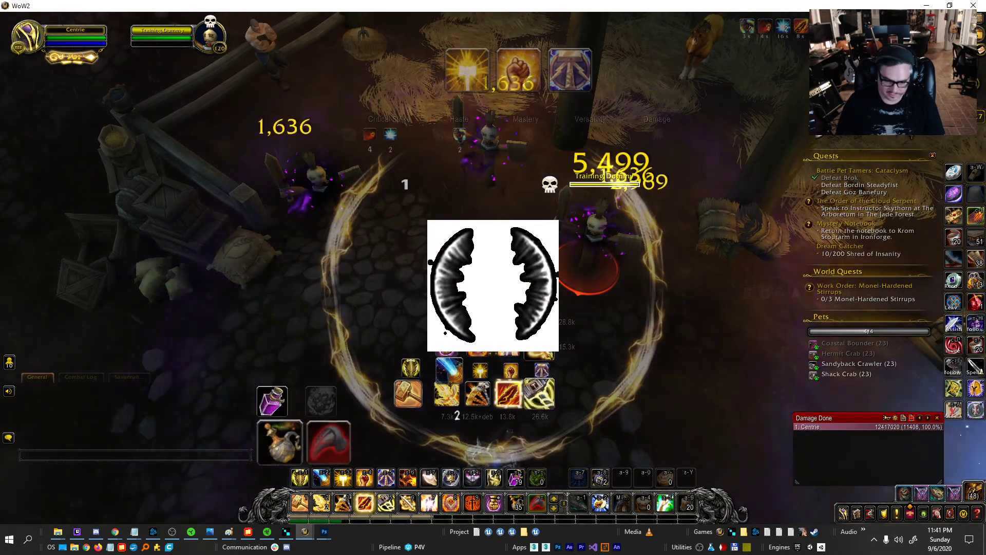
# Reload the UI and set the Static Aura effect to the T_ChompPartialOutlineCircle.tga texture.
pyautogui.write('/reload ui')
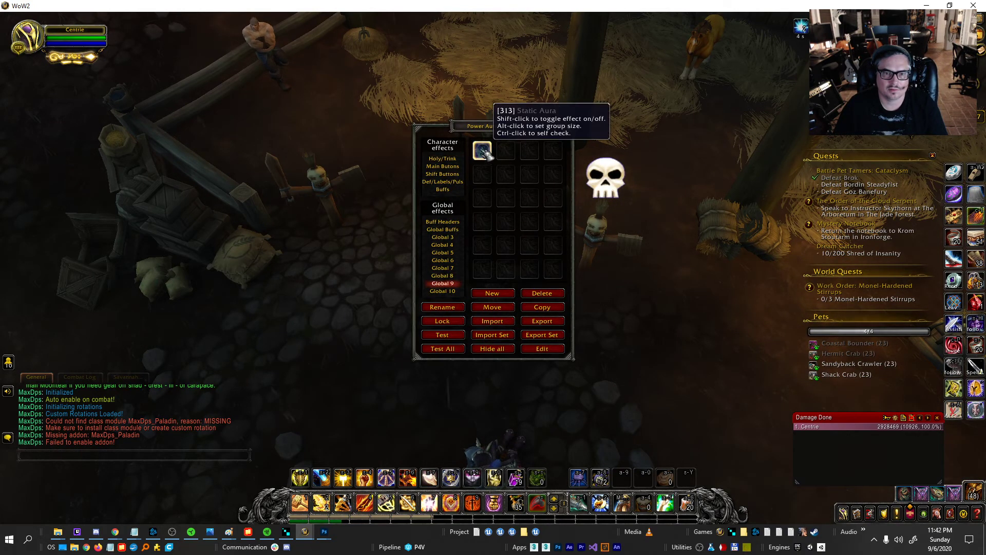
pyautogui.click(481, 150)
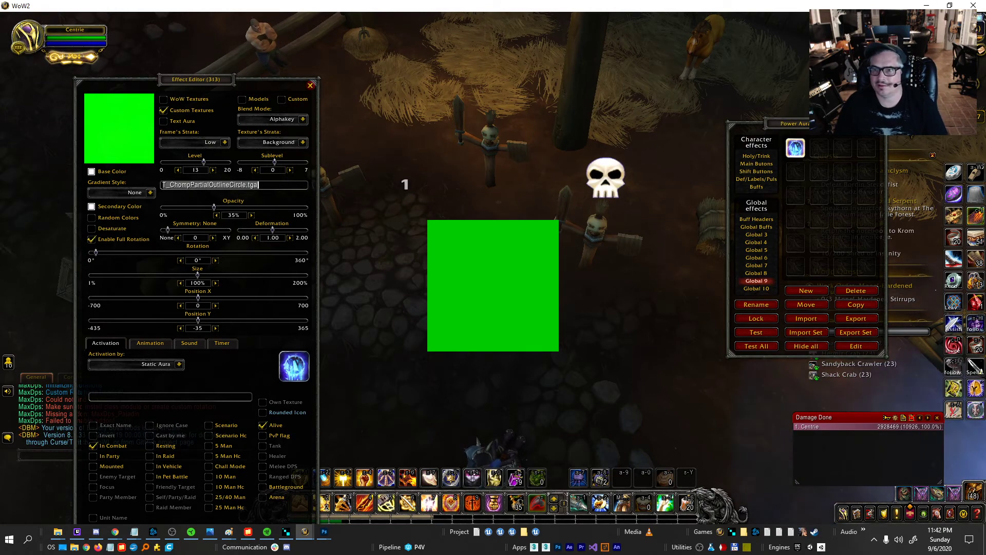
pyautogui.click(306, 531)
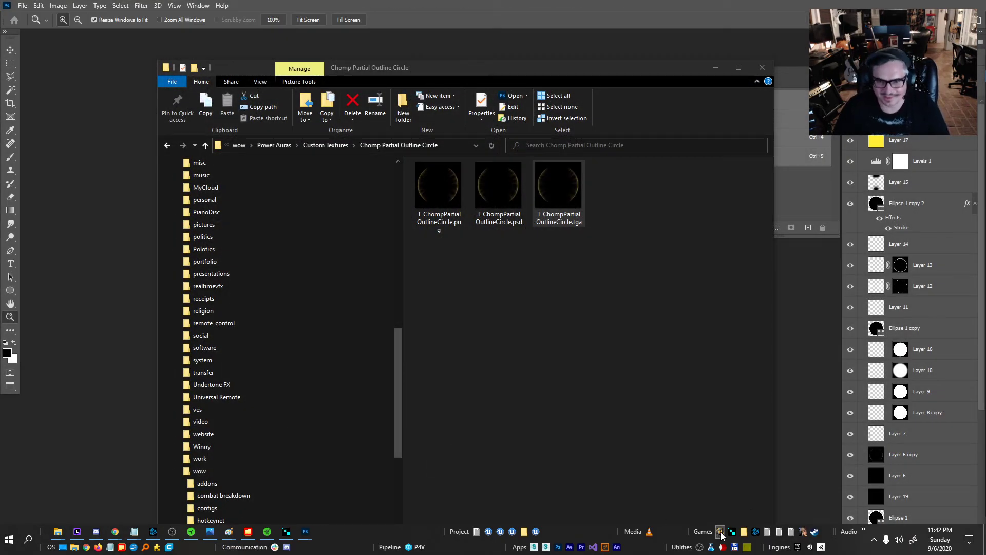
# Relaunch World of Warcraft from the taskbar to reach the login screen.
pyautogui.click(557, 182)
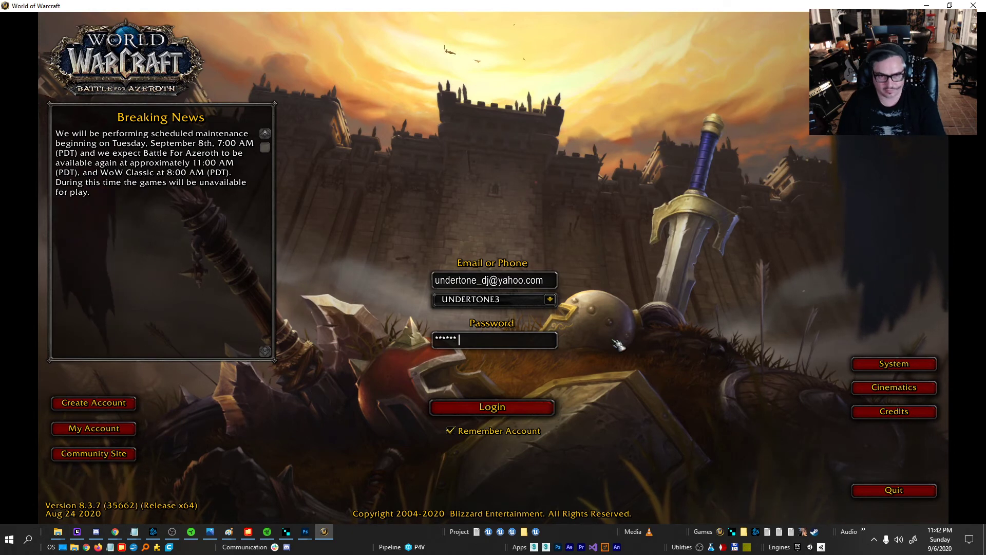
# Log in, select the level 120 paladin Centrie, and enter the world.
pyautogui.click(492, 406)
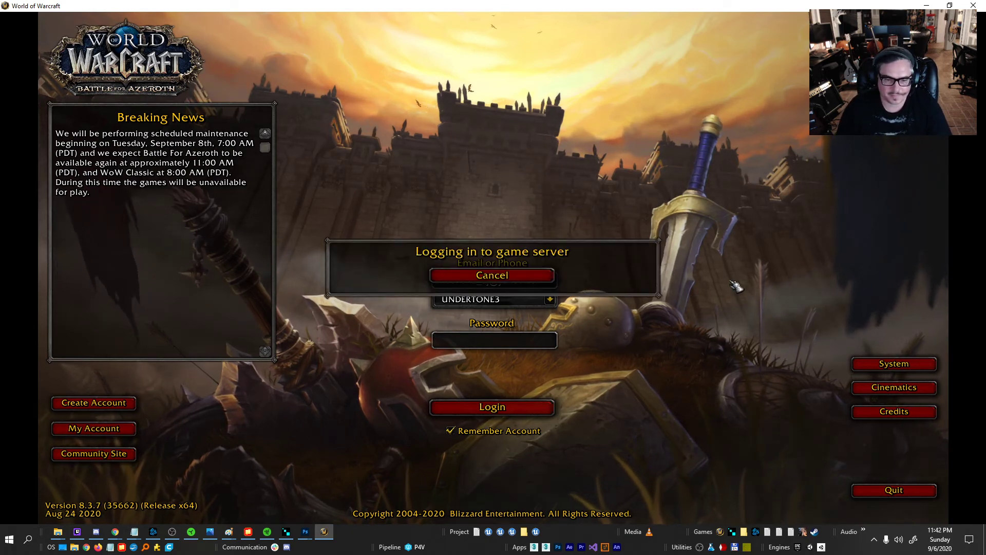
pyautogui.click(491, 407)
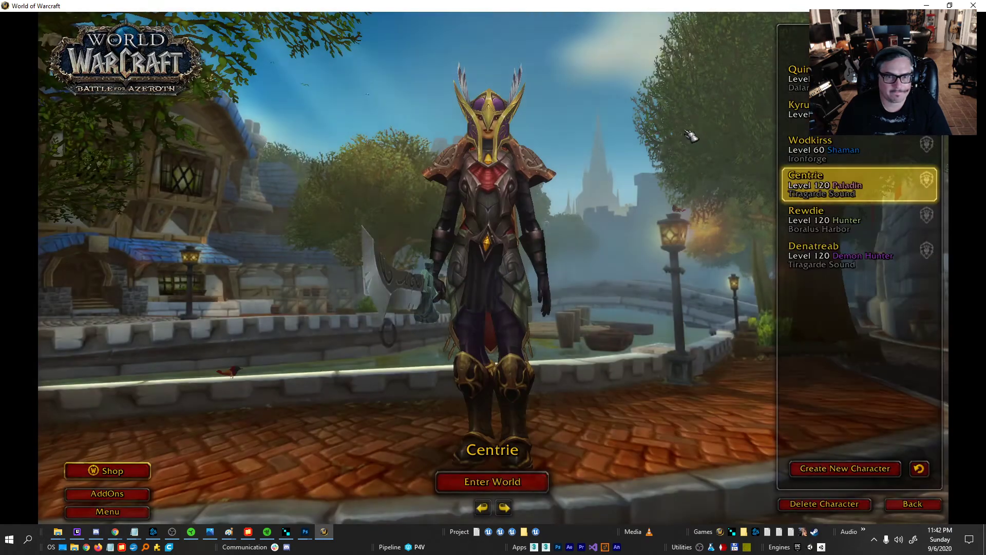
pyautogui.click(492, 481)
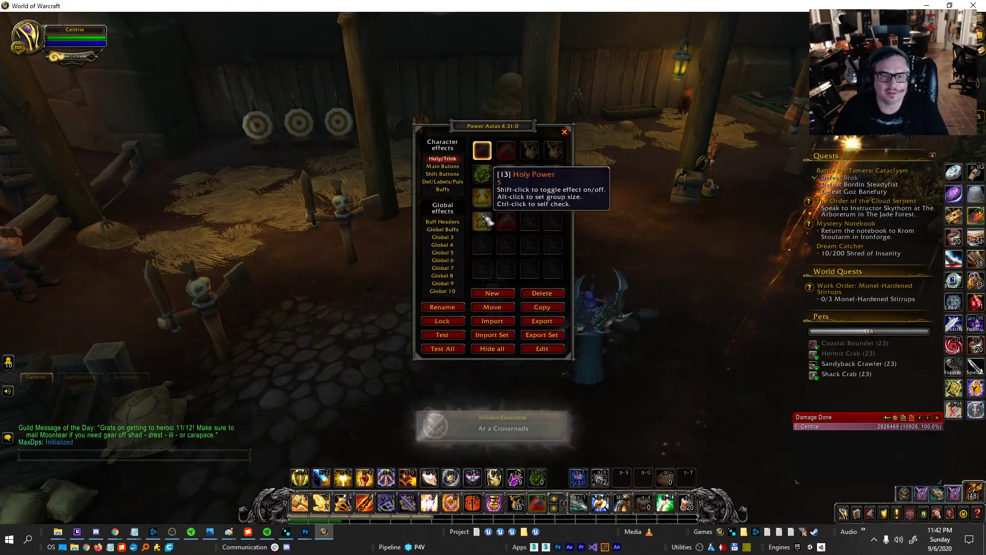
# View the custom ring on the Global 9 page, then edit the Avenging Wrath buff aura.
pyautogui.click(443, 283)
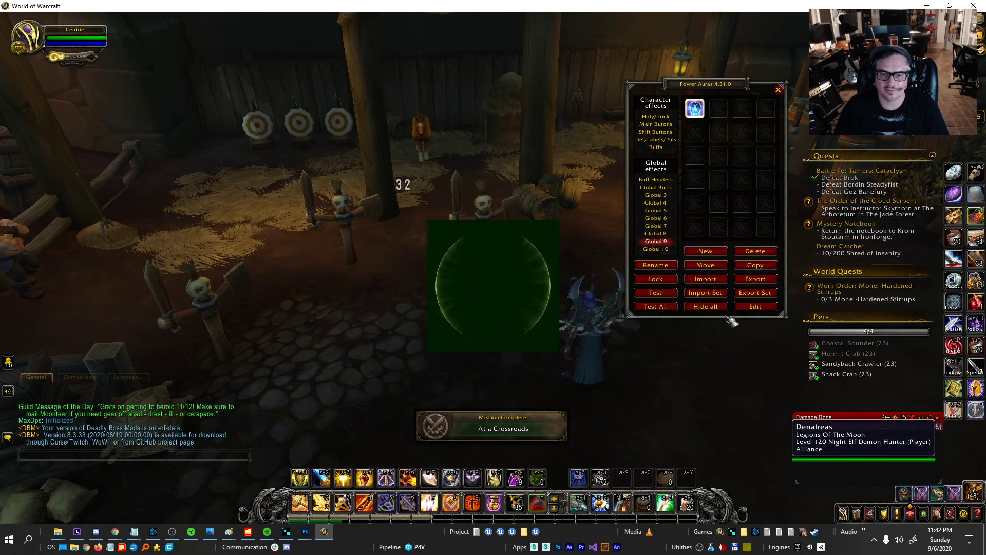
pyautogui.click(754, 307)
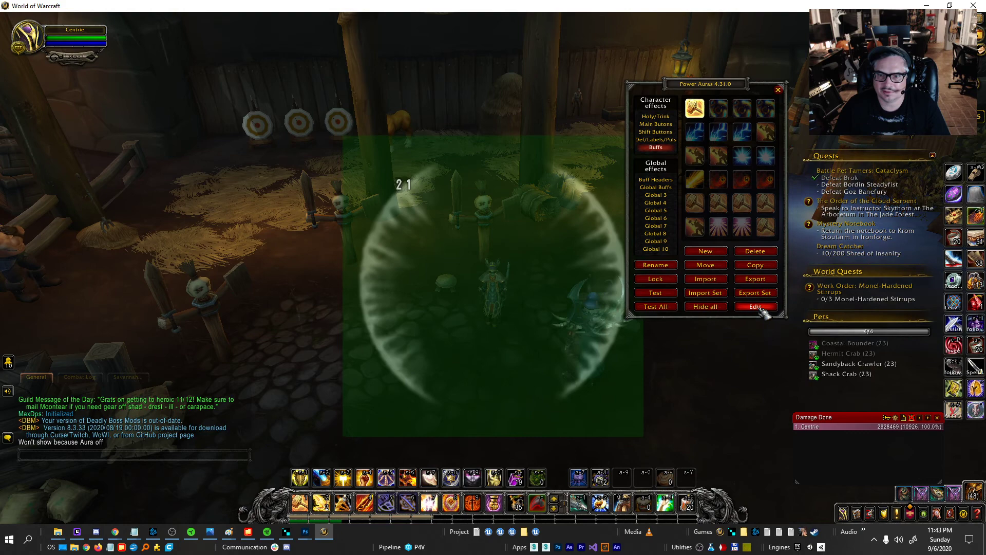
pyautogui.click(754, 306)
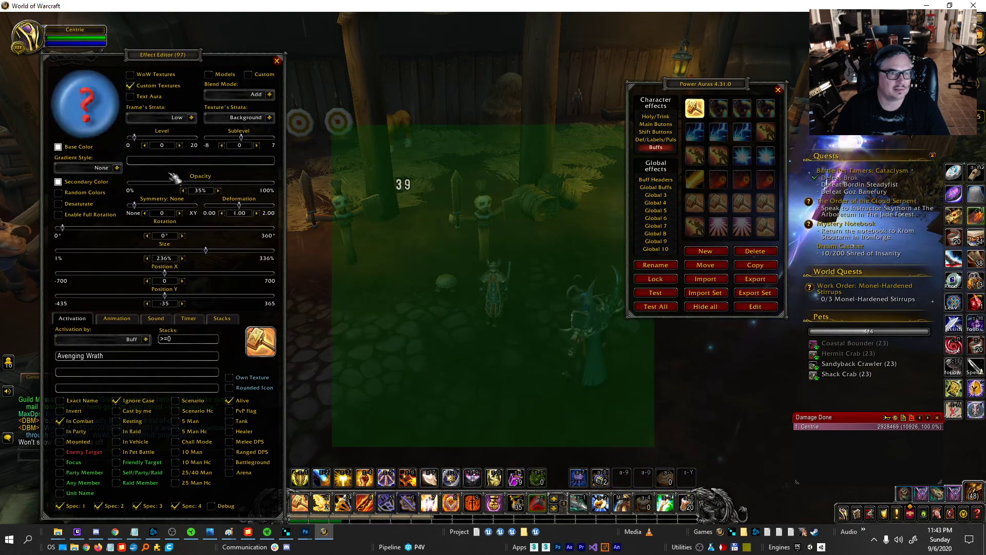